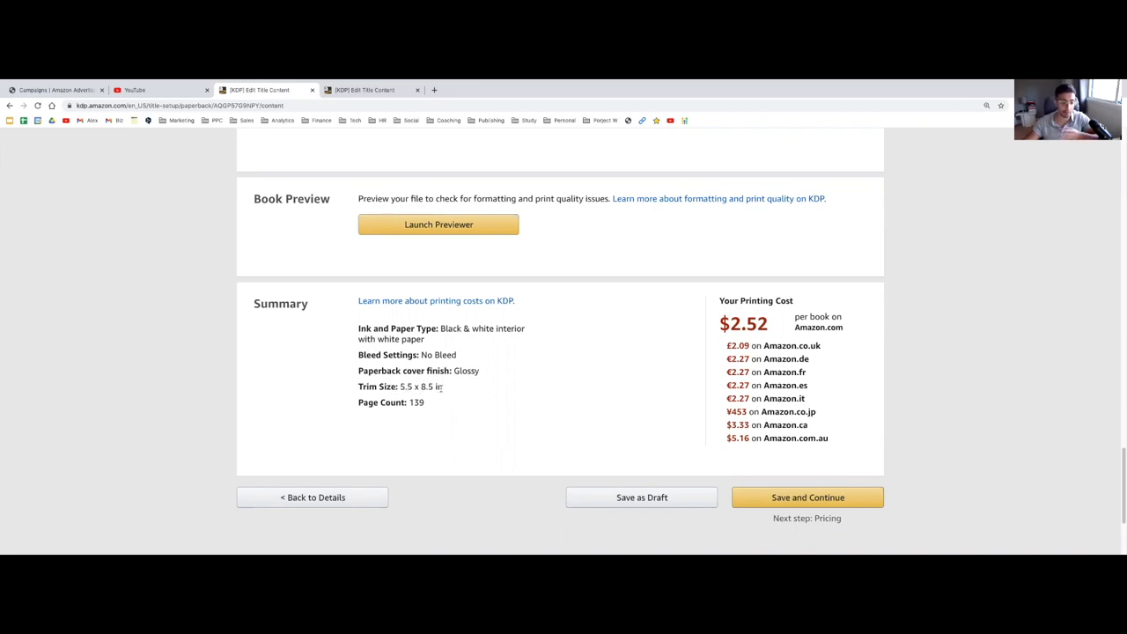
pyautogui.moveTo(479, 381)
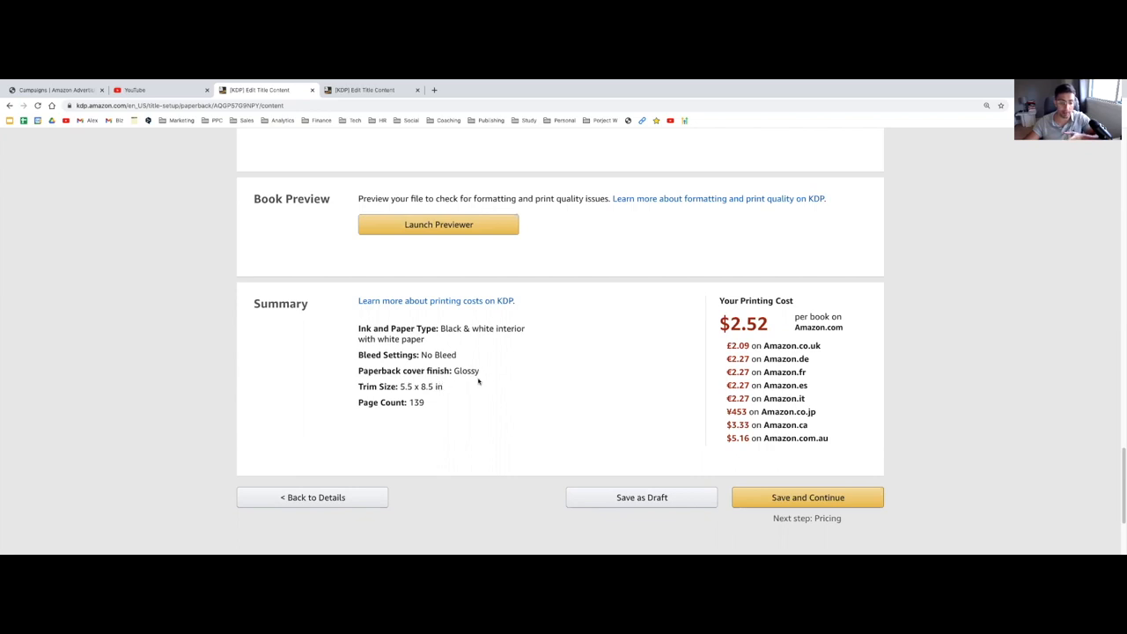
pyautogui.moveTo(430, 402)
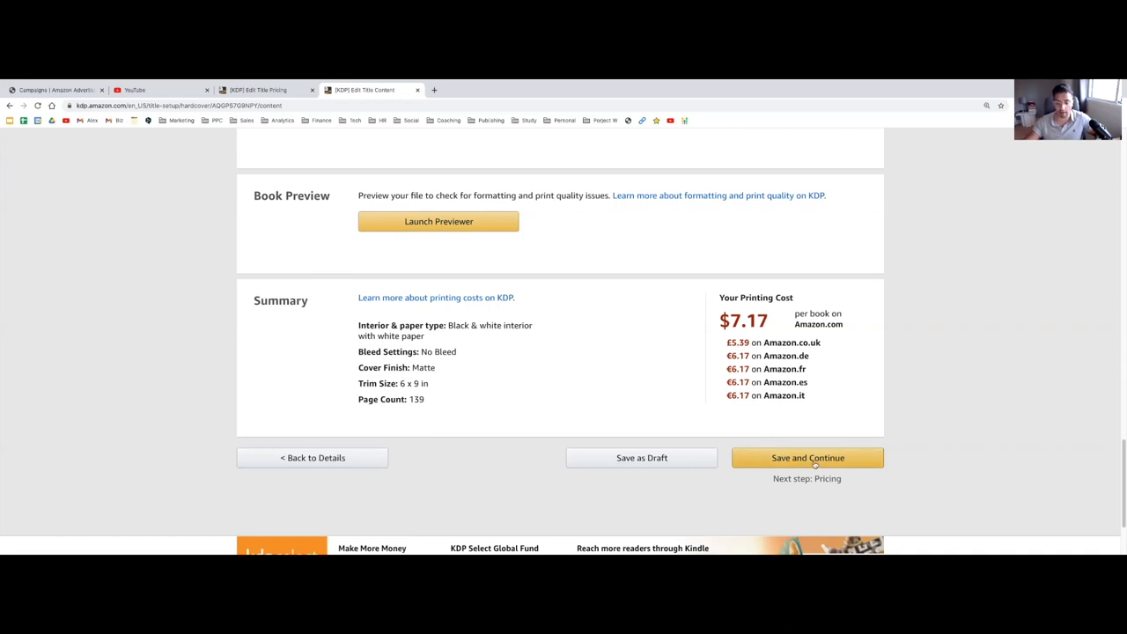
# Show the paperback's Title Pricing table with its marketplace prices and 60% royalties
pyautogui.click(807, 458)
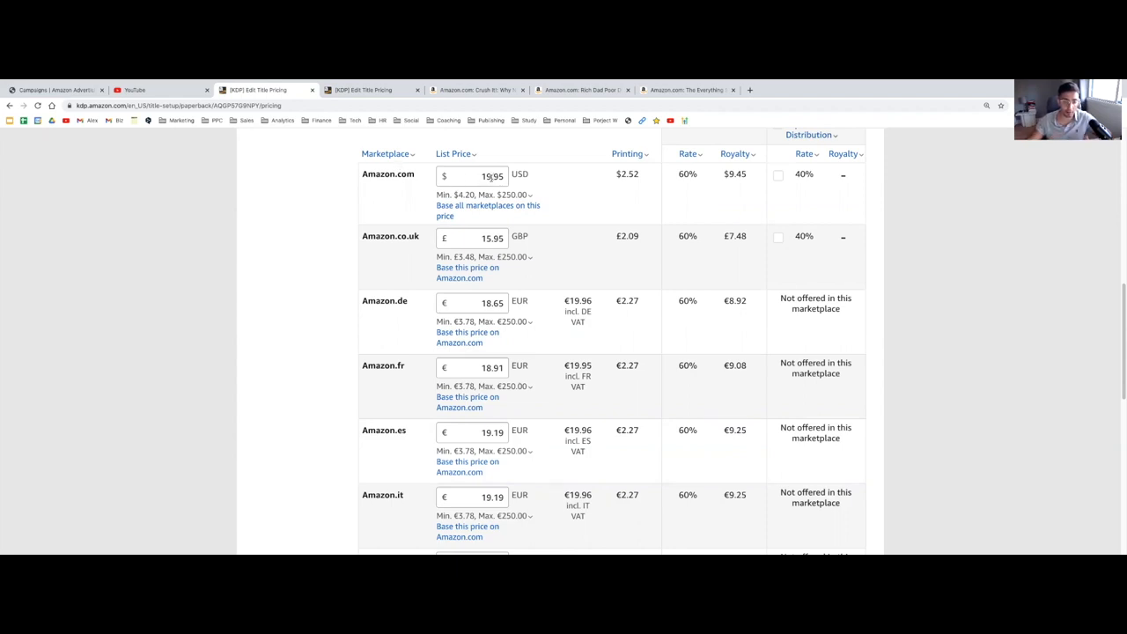
pyautogui.moveTo(634, 174)
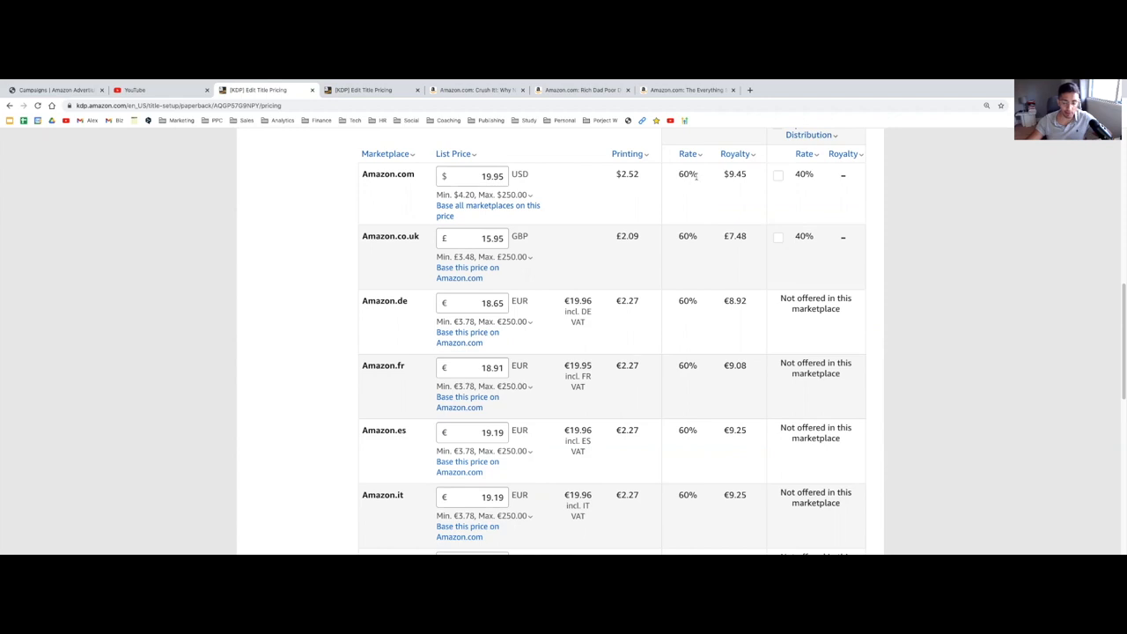
pyautogui.moveTo(750, 180)
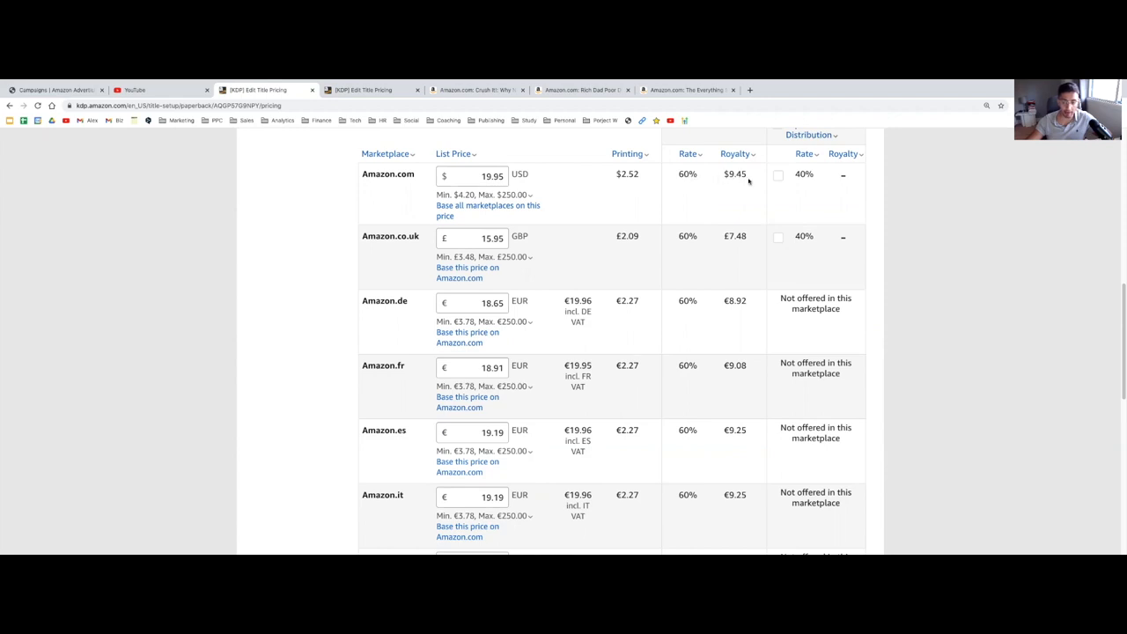
pyautogui.moveTo(737, 189)
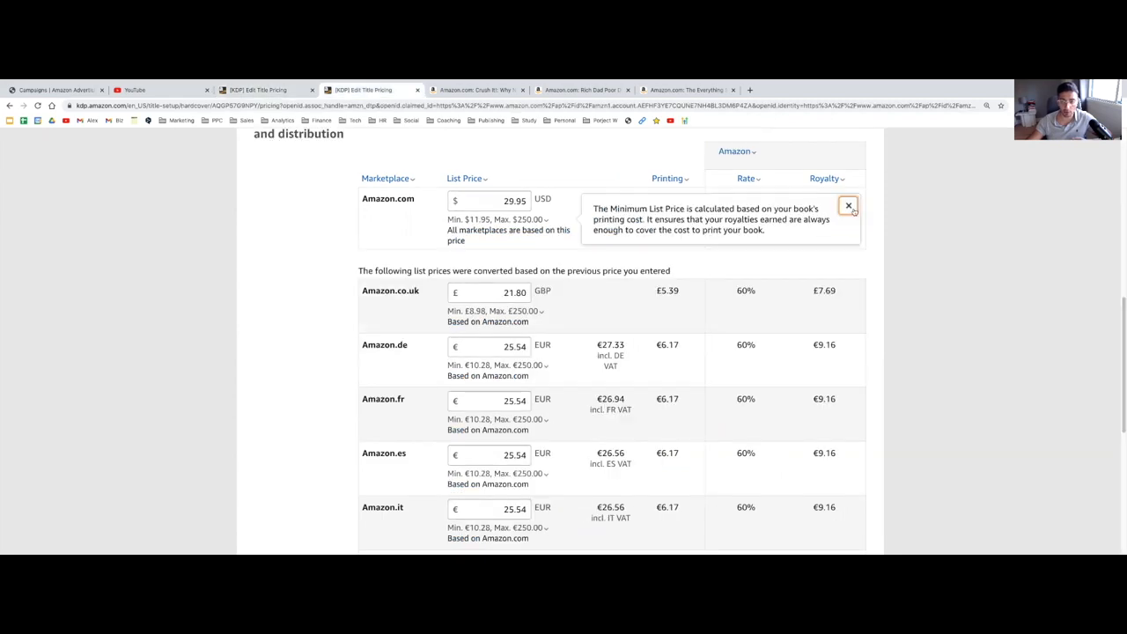
# Dismiss the minimum list price explanation over the pricing table
pyautogui.click(849, 204)
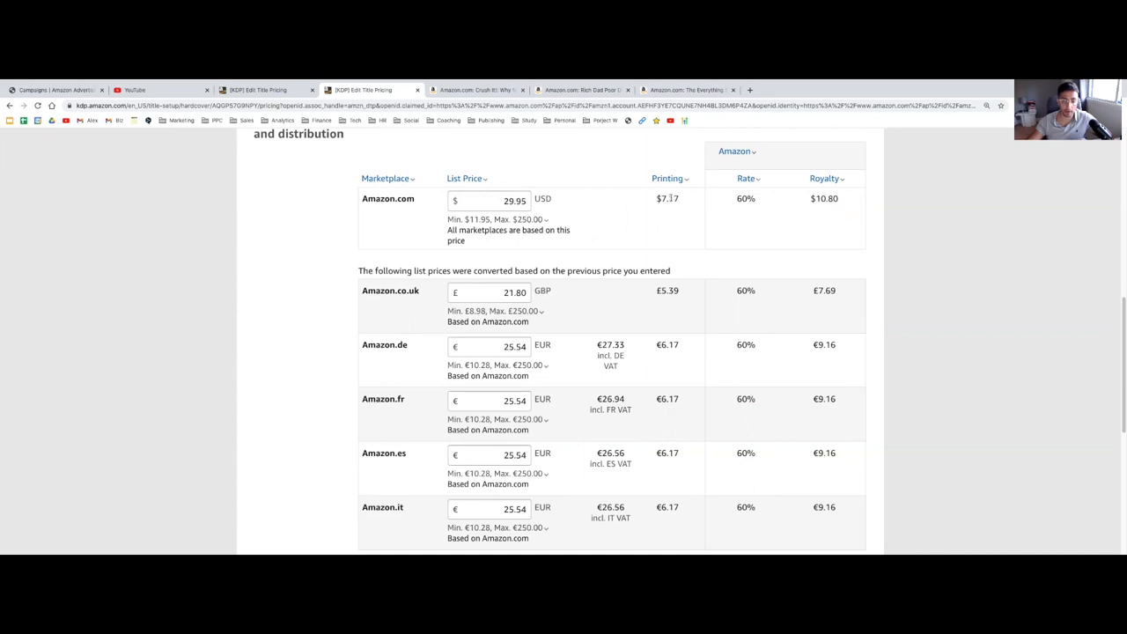
pyautogui.moveTo(661, 209)
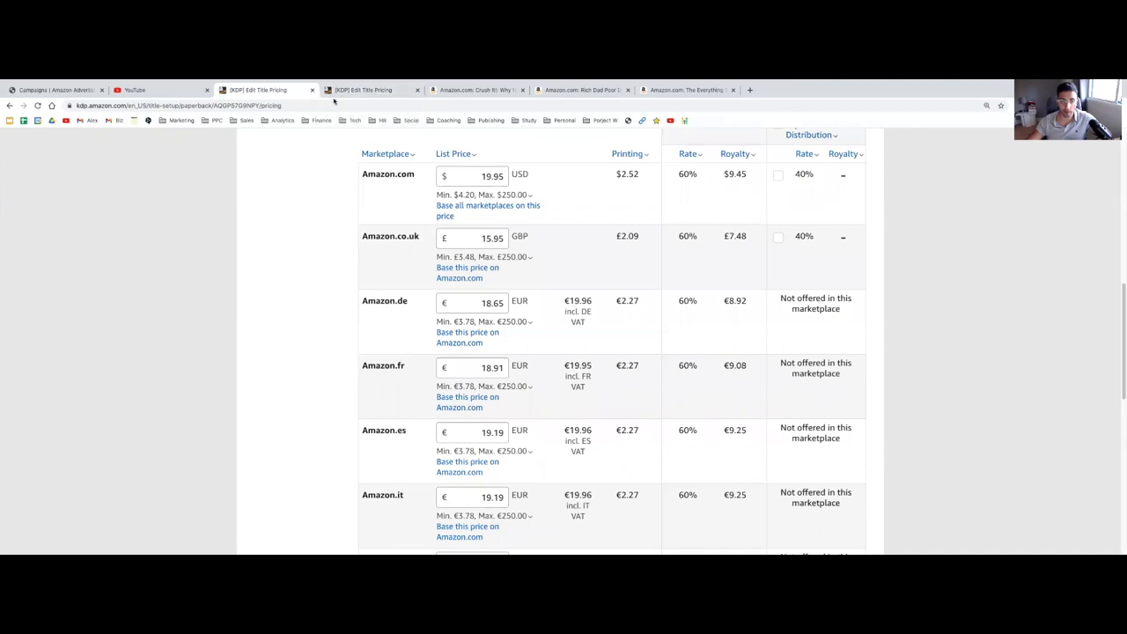
pyautogui.click(370, 88)
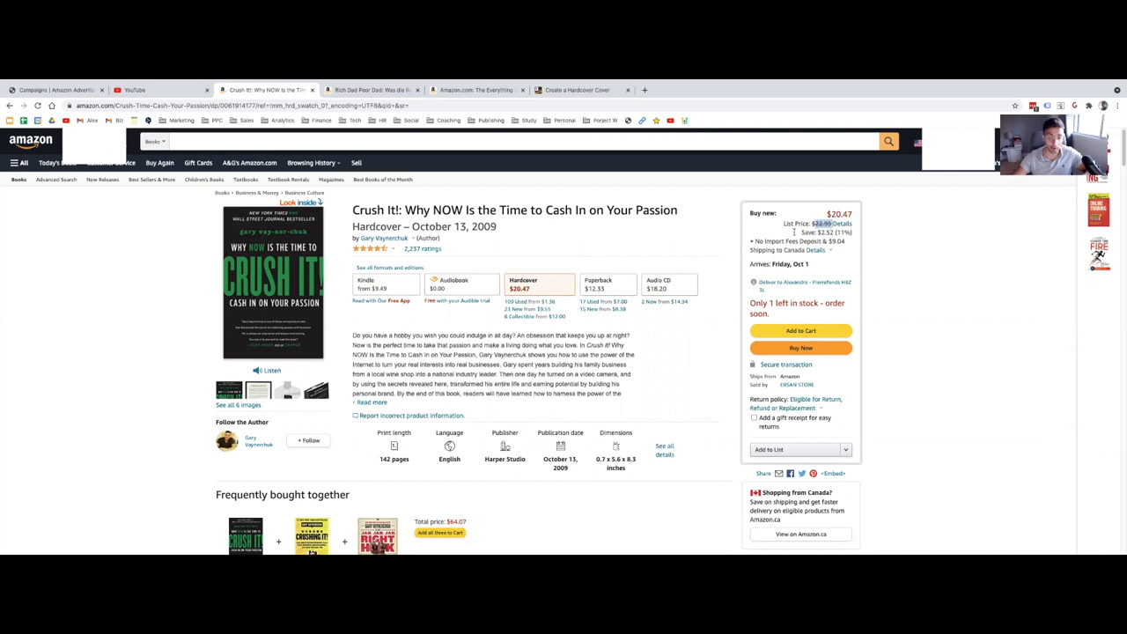
# Switch to The Everything Store product page showing its $12.78 Kindle edition
pyautogui.click(606, 285)
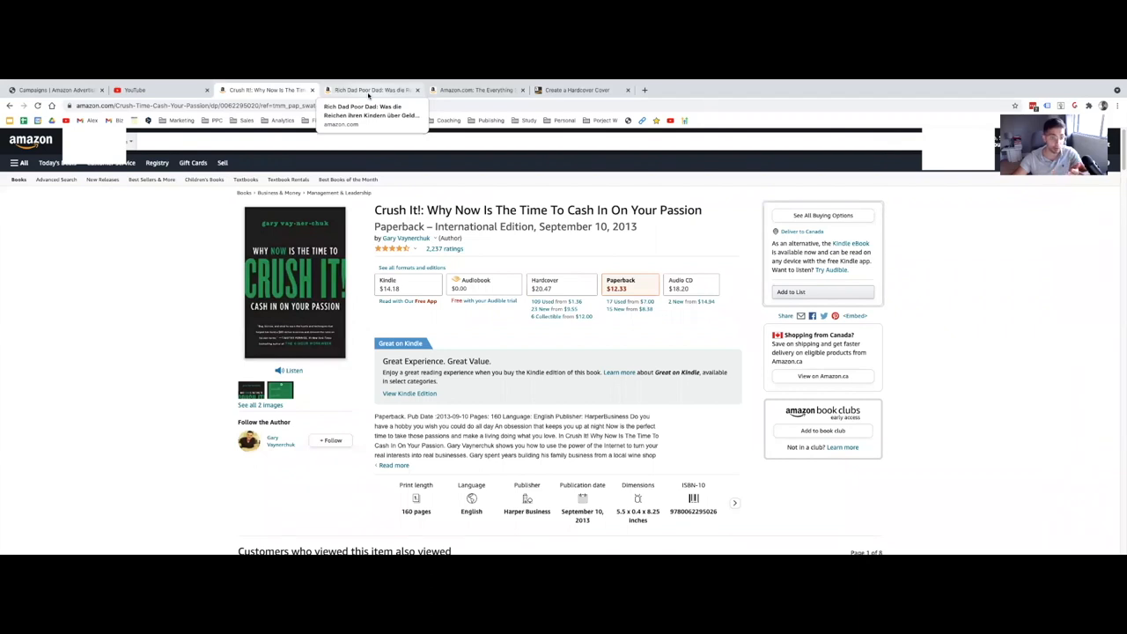
pyautogui.click(379, 88)
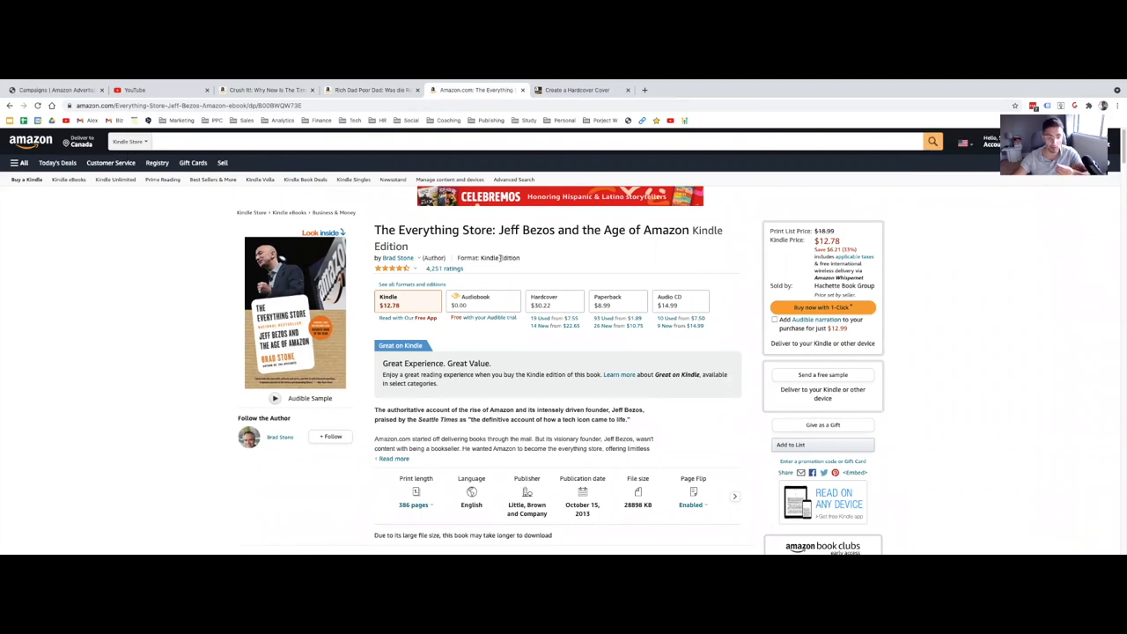
# View The Everything Store's $30.22 hardcover price, then its paperback edition listing
pyautogui.click(554, 296)
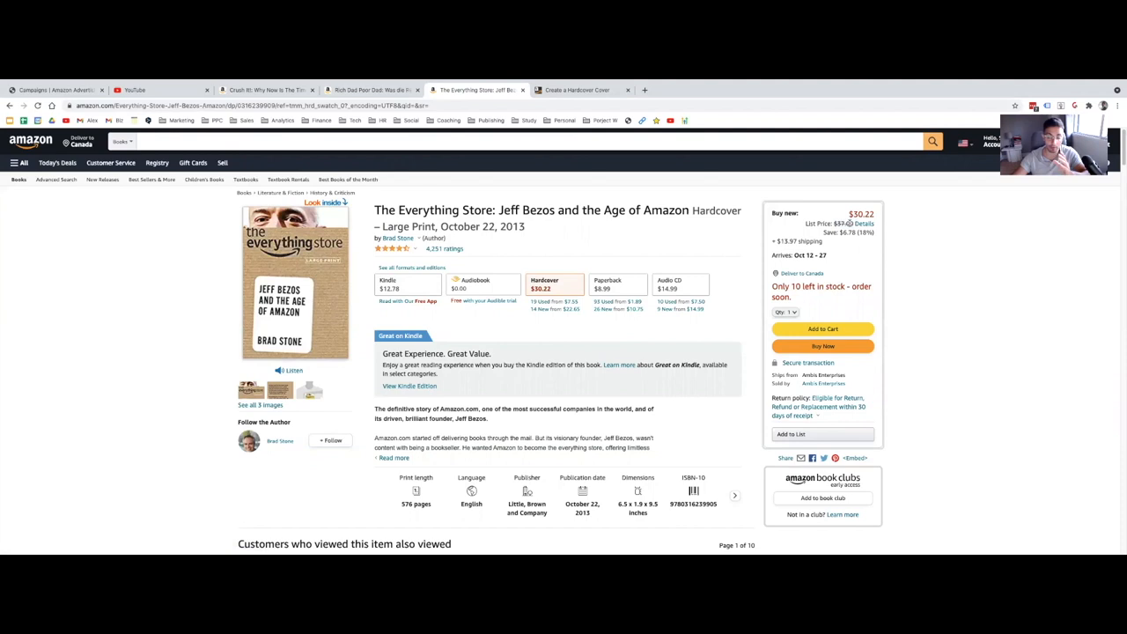
pyautogui.doubleClick(856, 215)
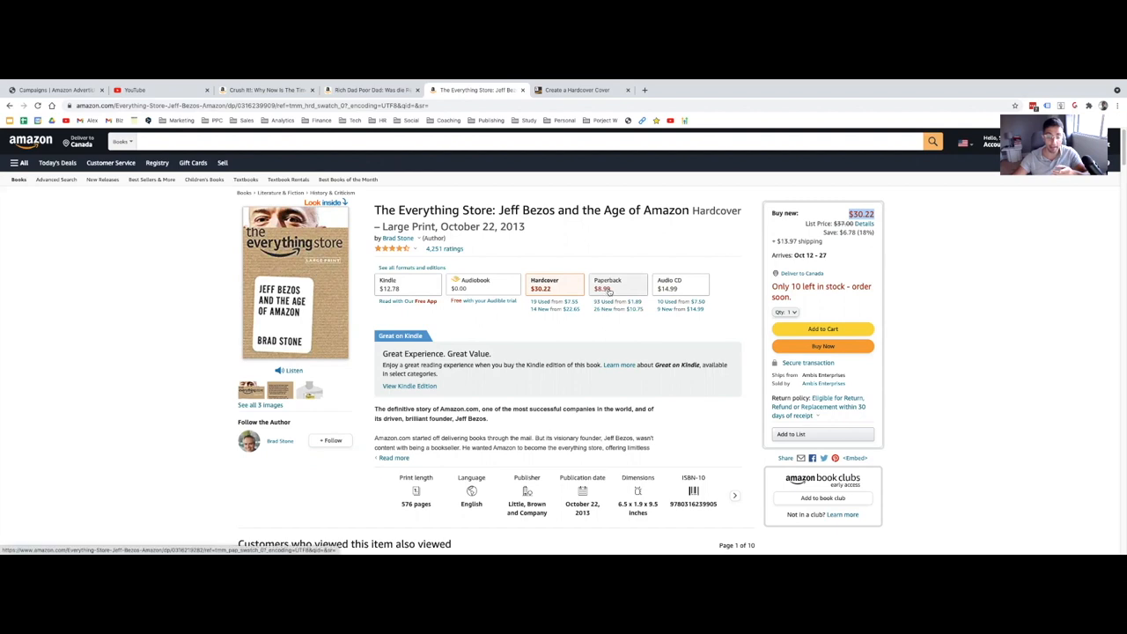
pyautogui.click(617, 284)
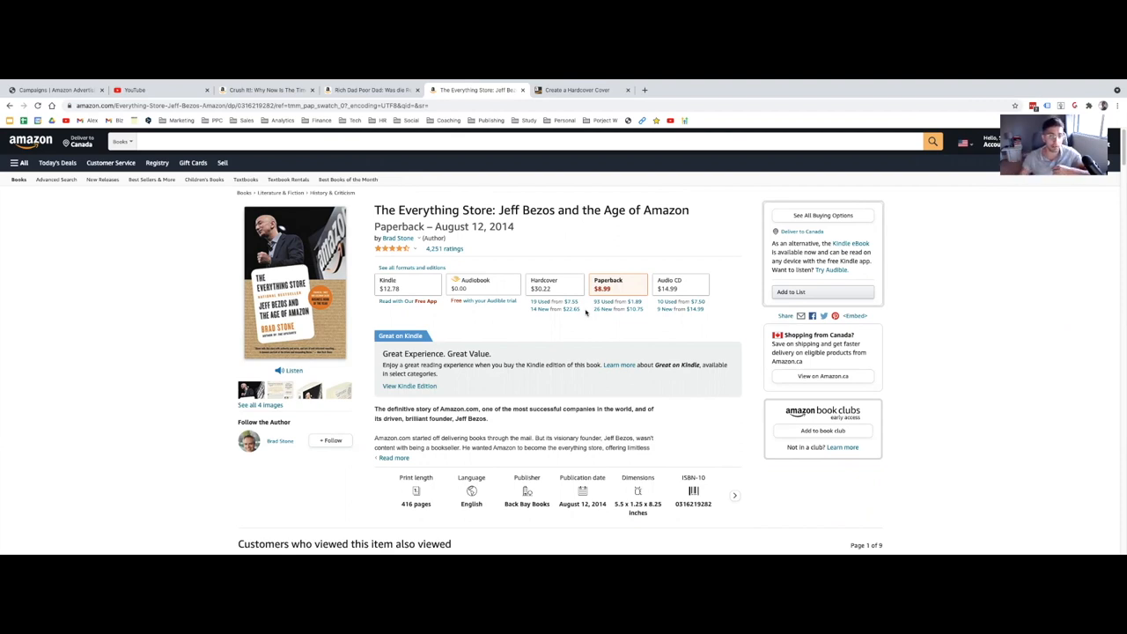
pyautogui.moveTo(606, 324)
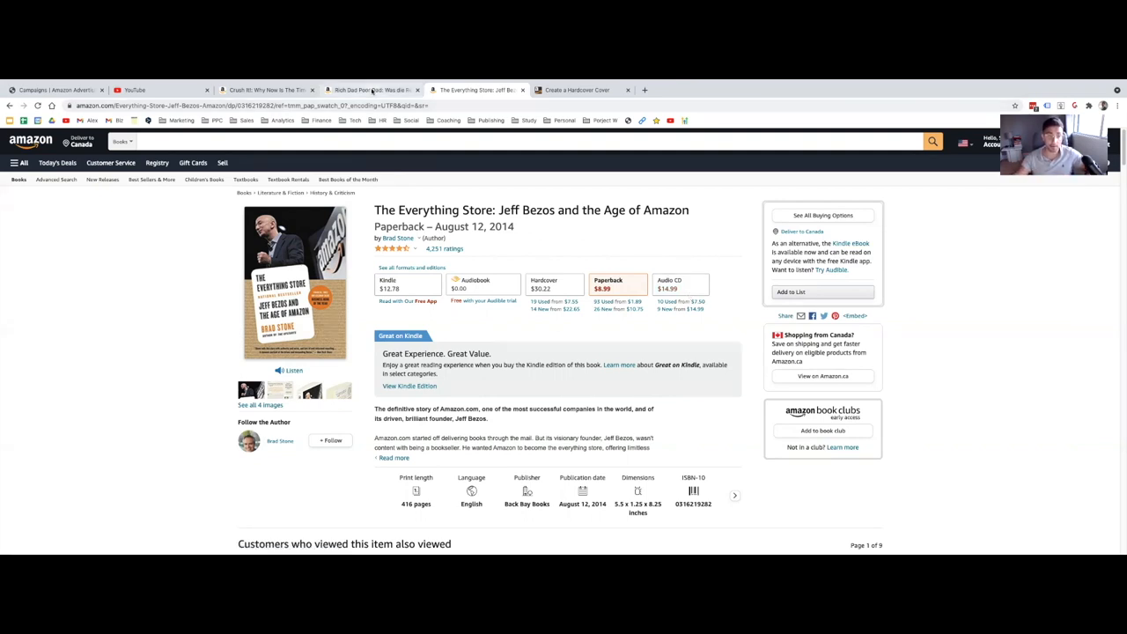
# View the Rich Dad Poor Dad listing, then scroll the Create a Hardcover Cover help page to its diagram
pyautogui.click(370, 88)
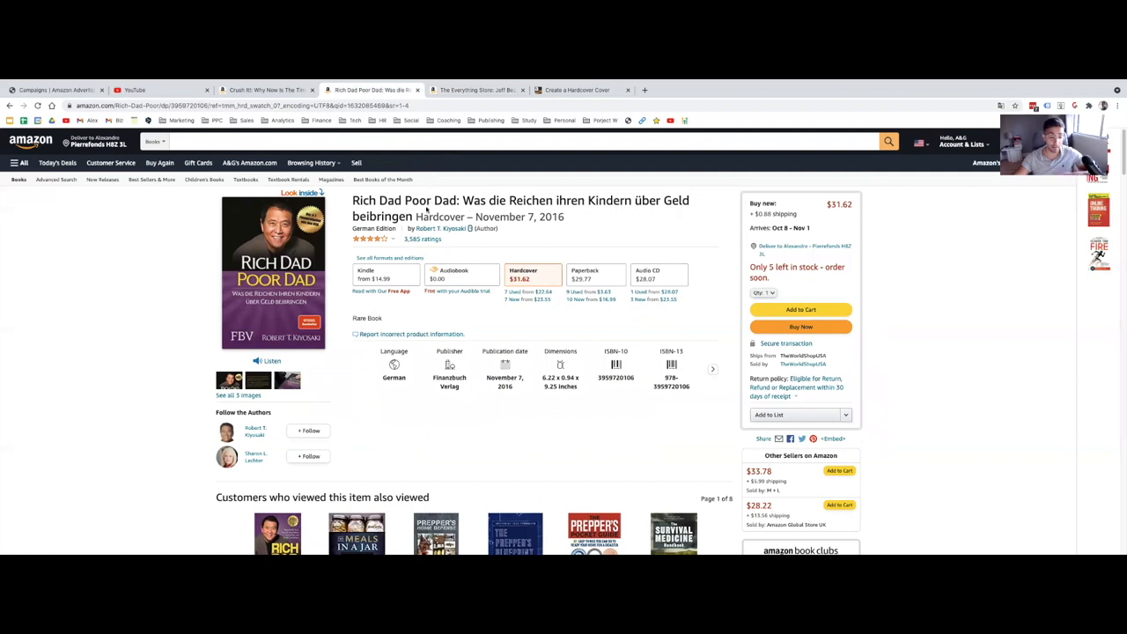
pyautogui.moveTo(305, 137)
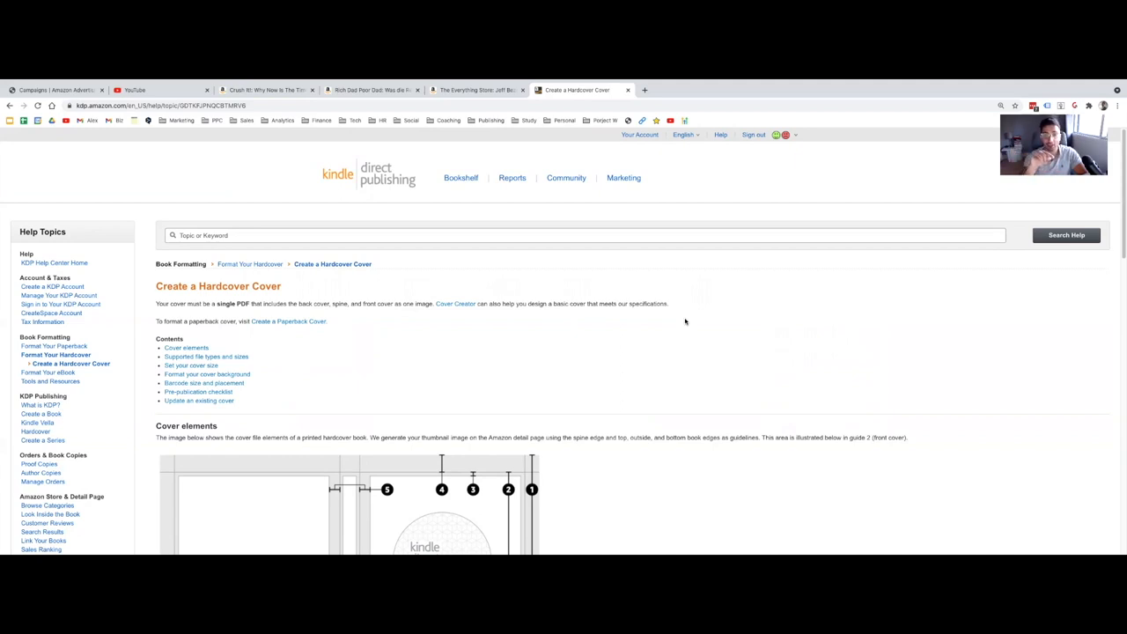
pyautogui.scroll(-3)
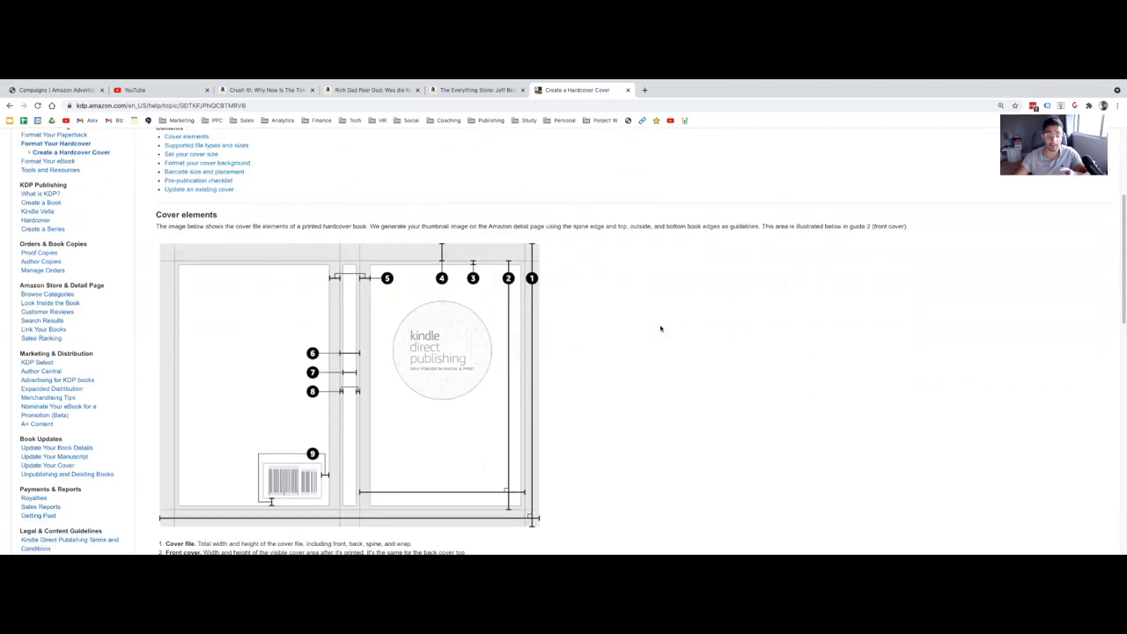